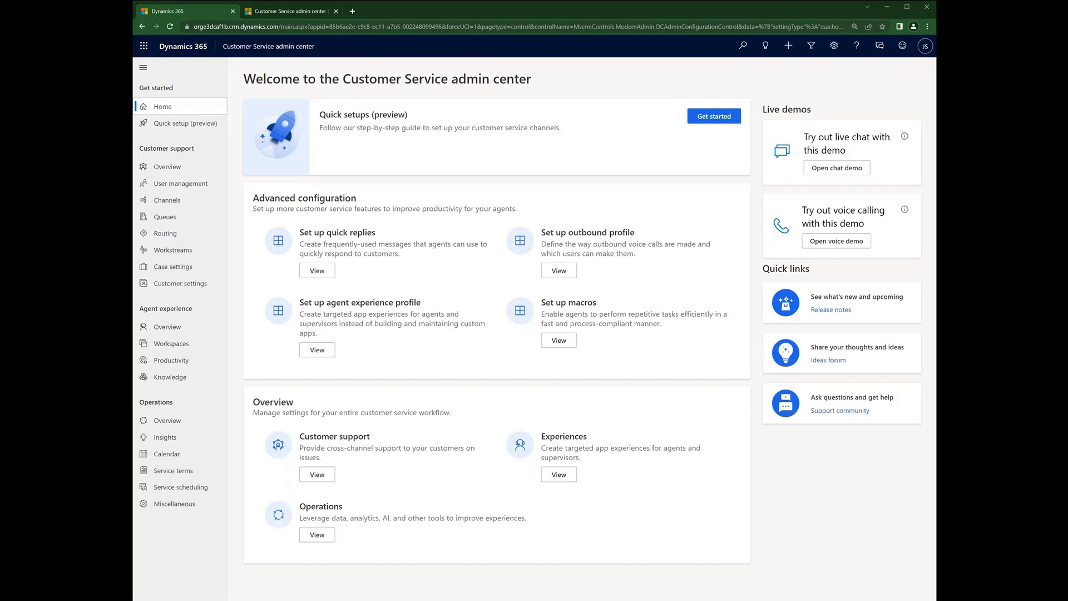
Step: Go from Knowledge to the Operations overview page showing Insights, Calendar, Service terms and scheduling
{"action": "left_click", "coordinate": [170, 376]}
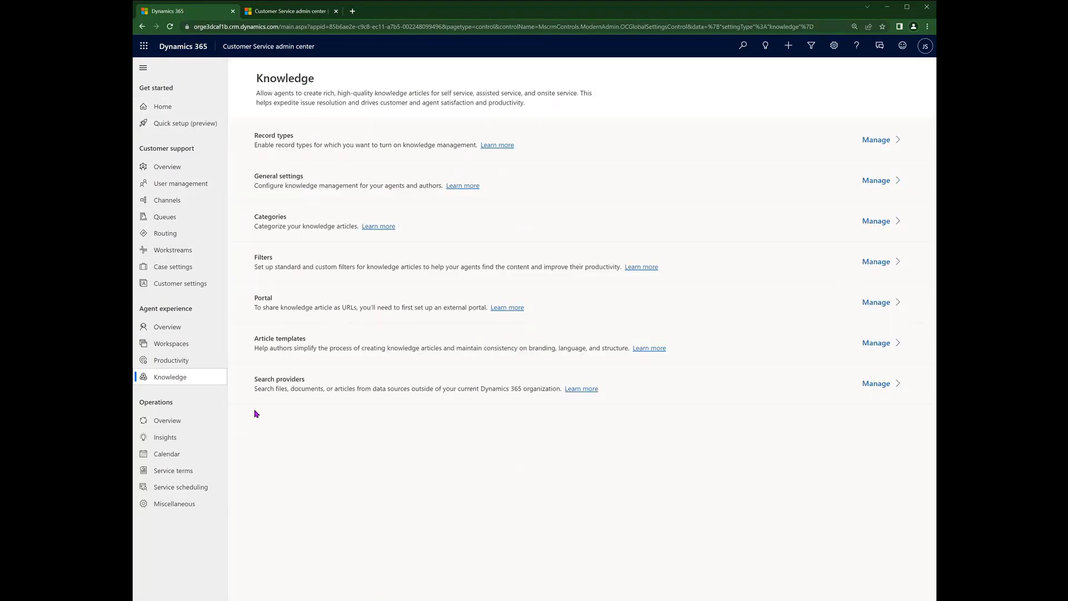
{"action": "left_click", "coordinate": [167, 421]}
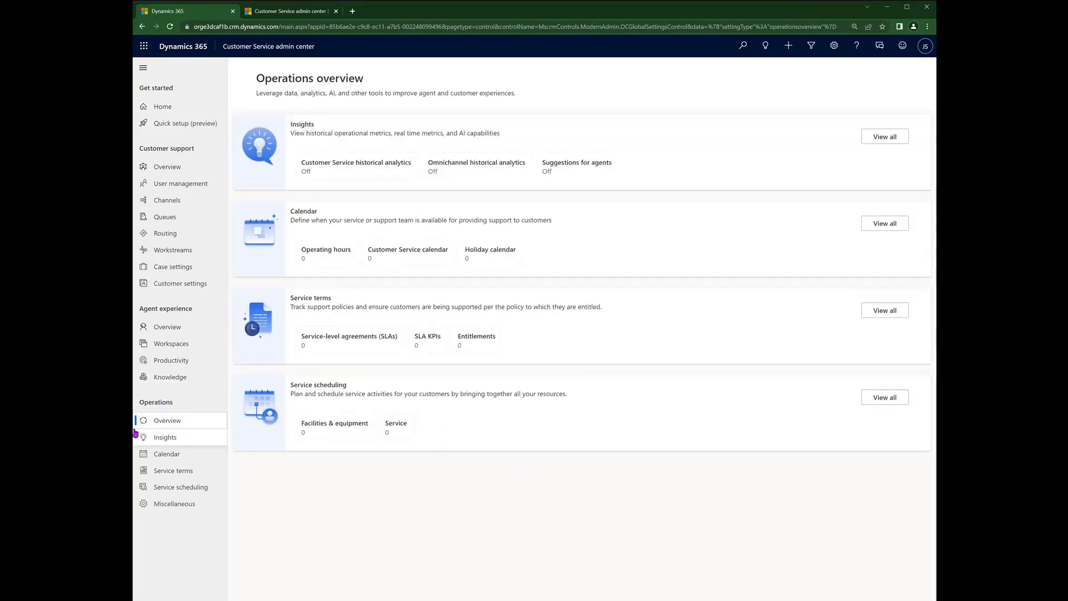
{"action": "mouse_move", "coordinate": [397, 540]}
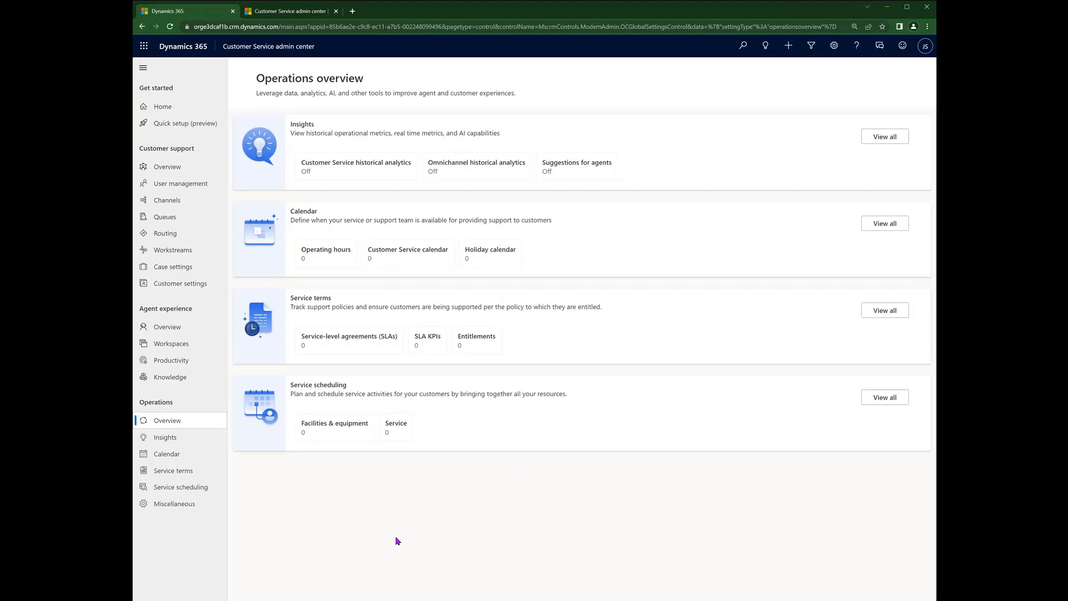
{"action": "mouse_move", "coordinate": [294, 51]}
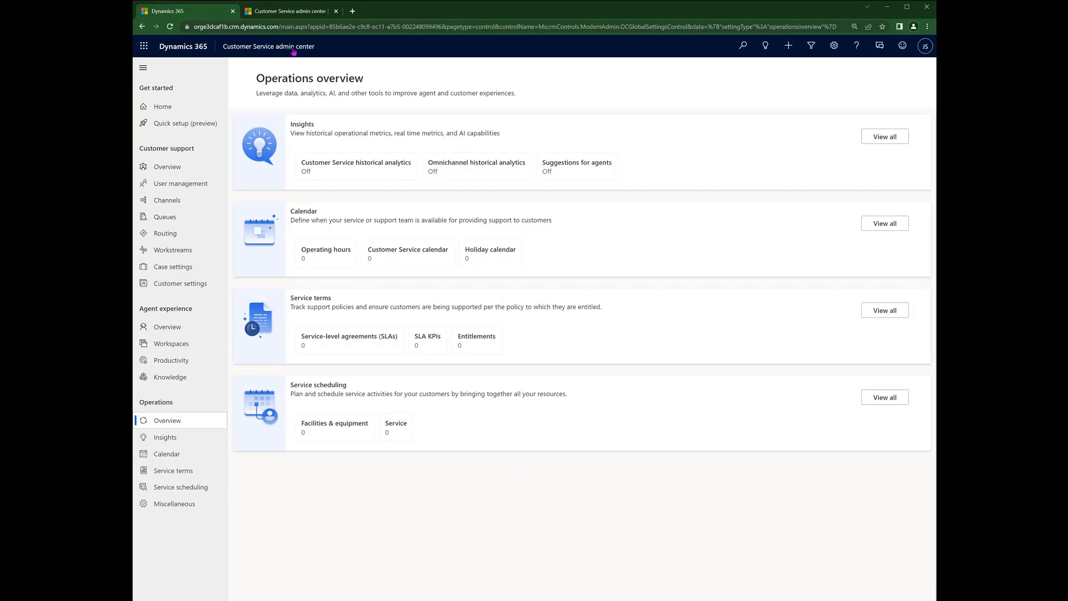
{"action": "mouse_move", "coordinate": [267, 170]}
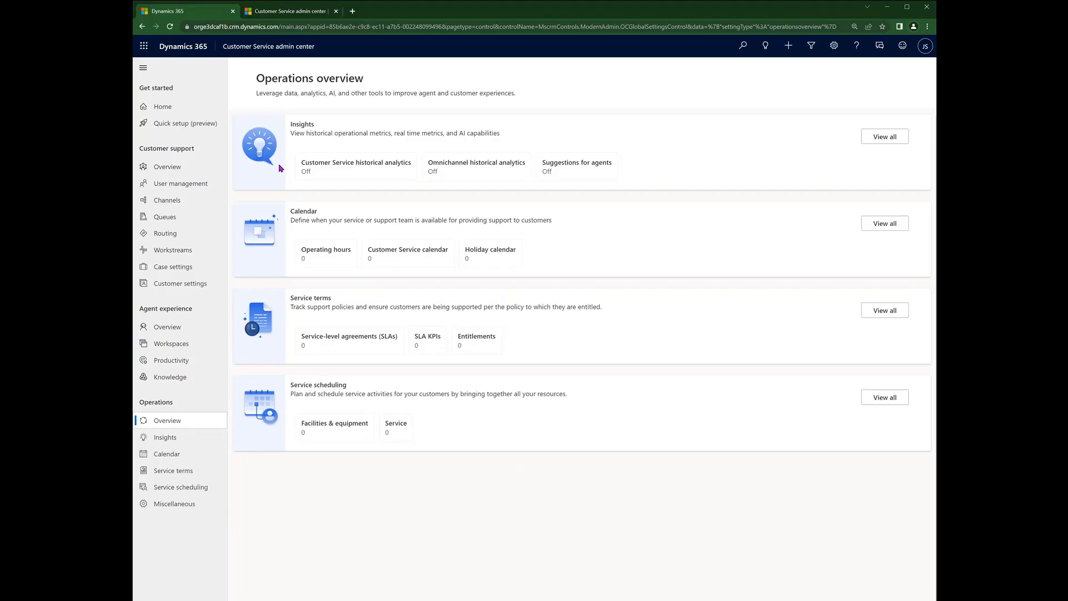
{"action": "mouse_move", "coordinate": [409, 158]}
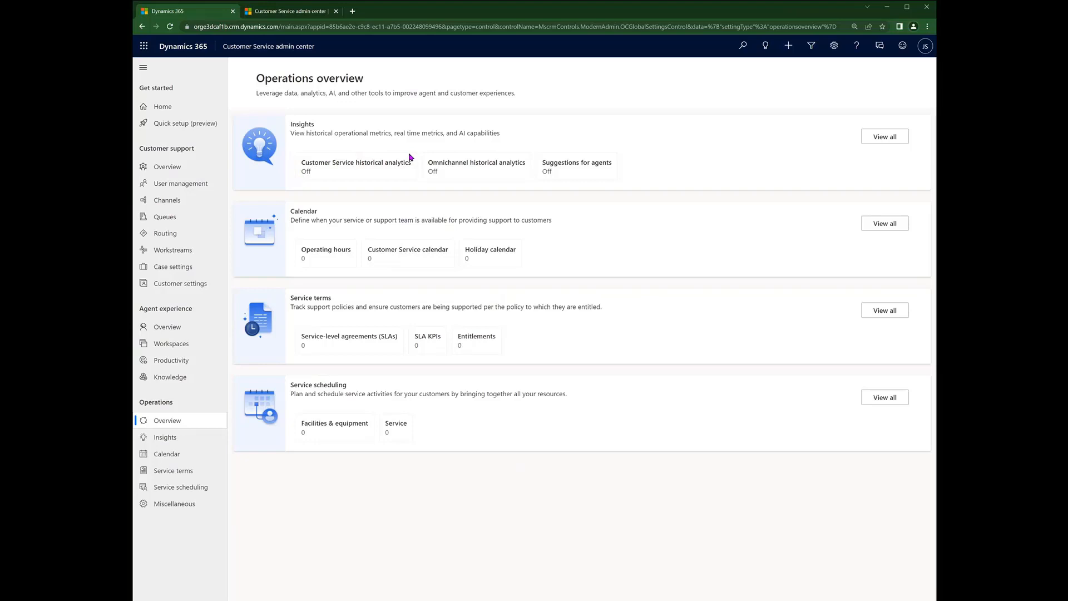
{"action": "mouse_move", "coordinate": [618, 172]}
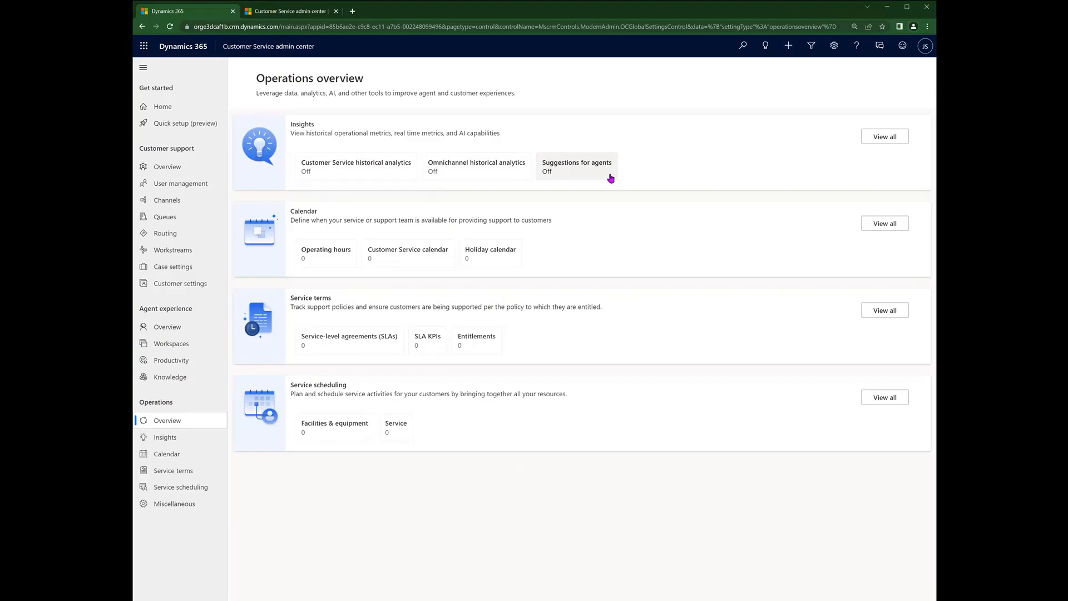
{"action": "mouse_move", "coordinate": [590, 251]}
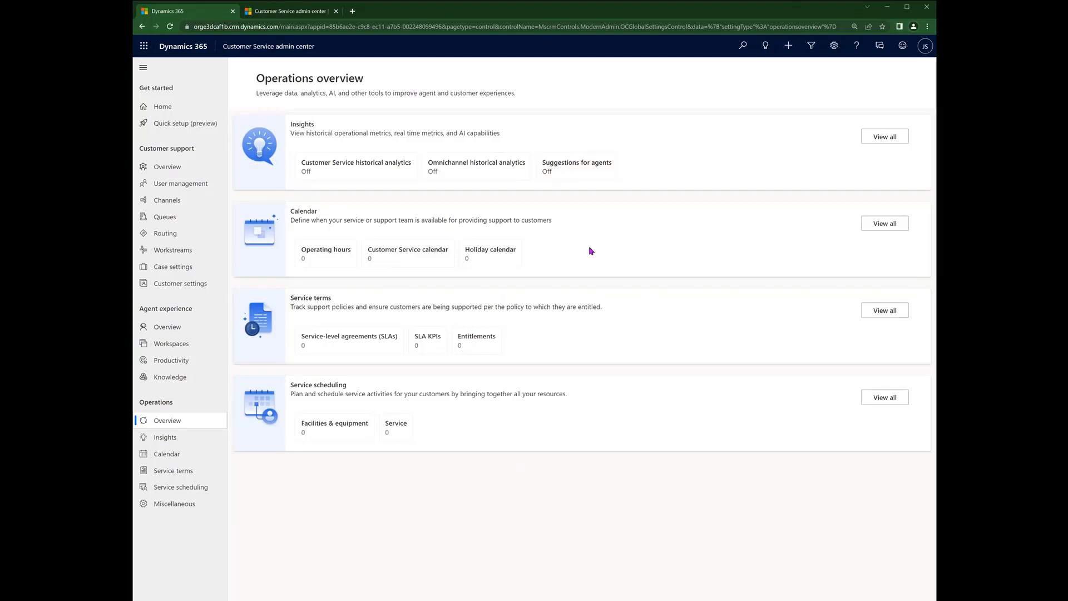
{"action": "mouse_move", "coordinate": [580, 252]}
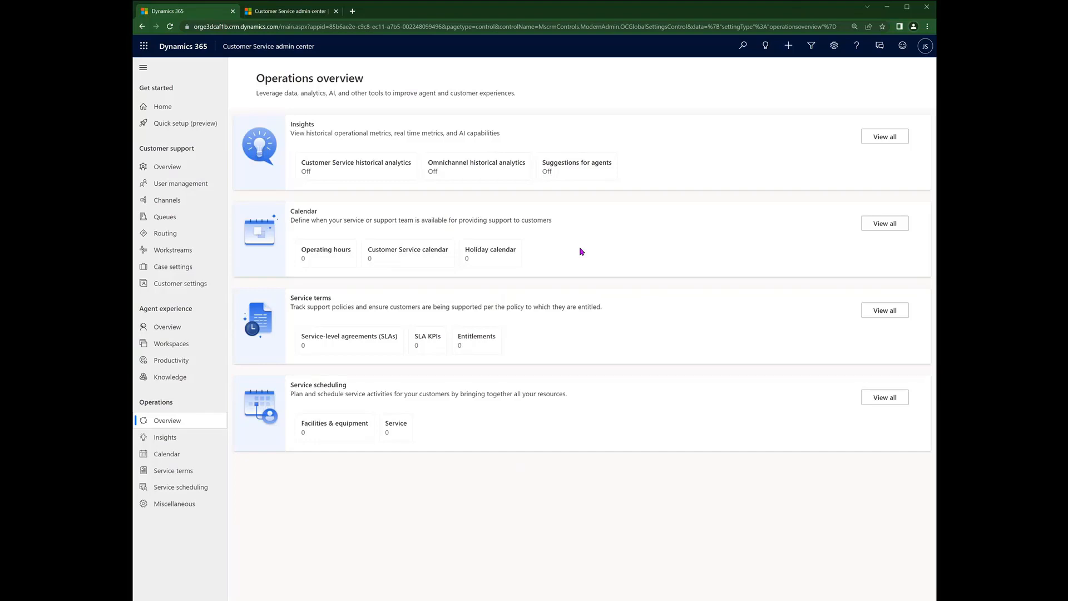
{"action": "mouse_move", "coordinate": [272, 218]}
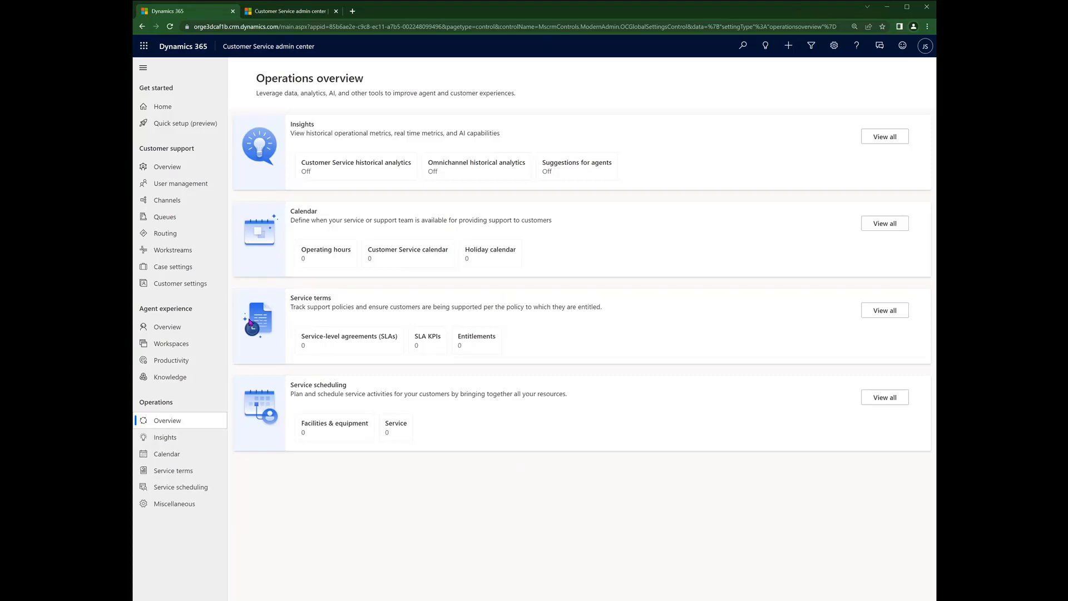
{"action": "mouse_move", "coordinate": [521, 349]}
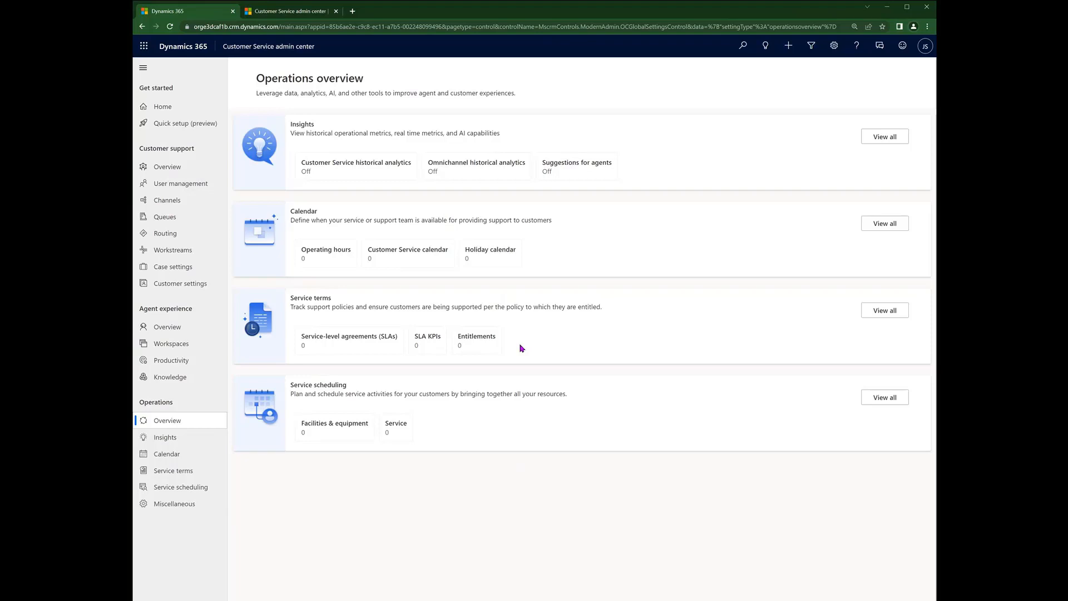
{"action": "mouse_move", "coordinate": [518, 347]}
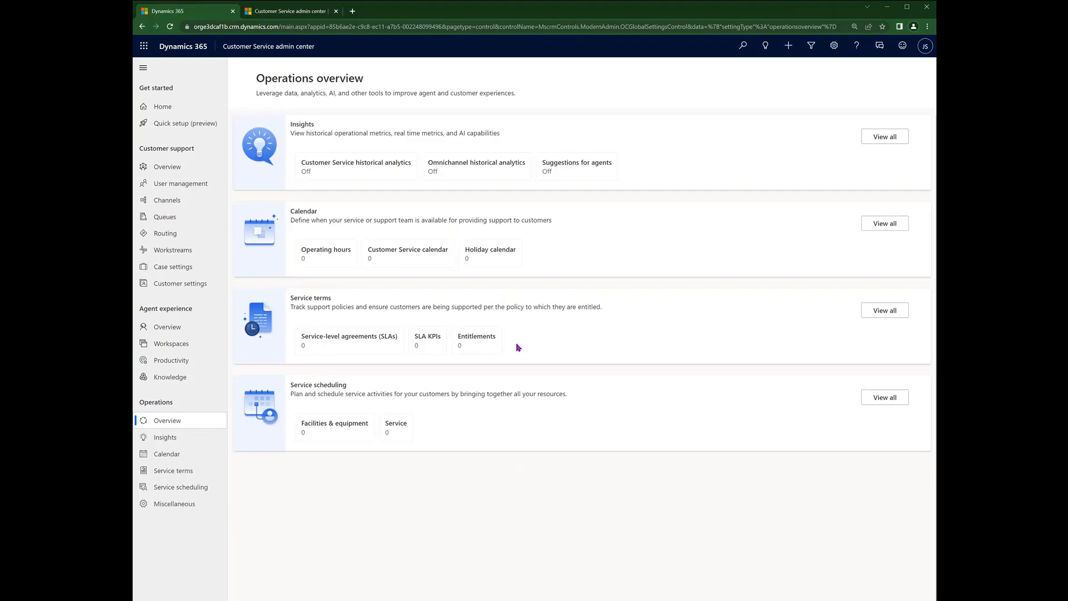
{"action": "mouse_move", "coordinate": [282, 495]}
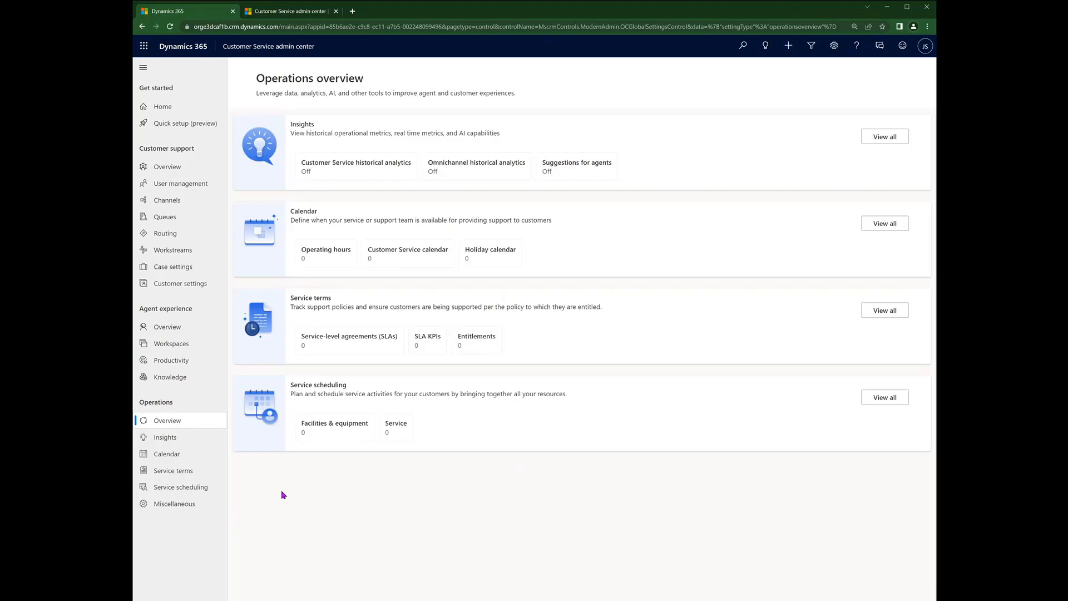
{"action": "mouse_move", "coordinate": [300, 376]}
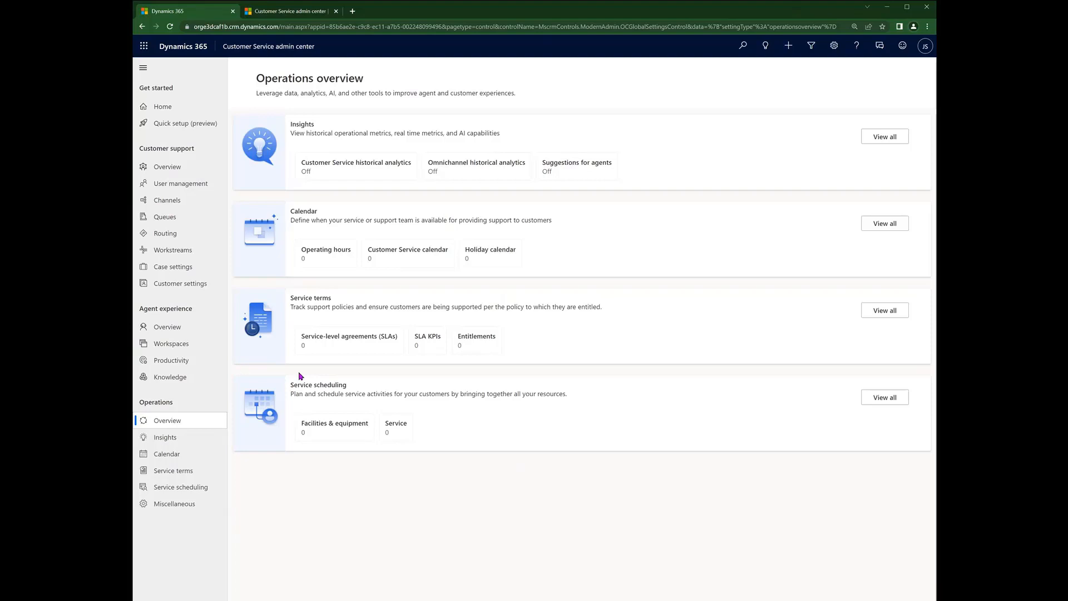
{"action": "mouse_move", "coordinate": [285, 446]}
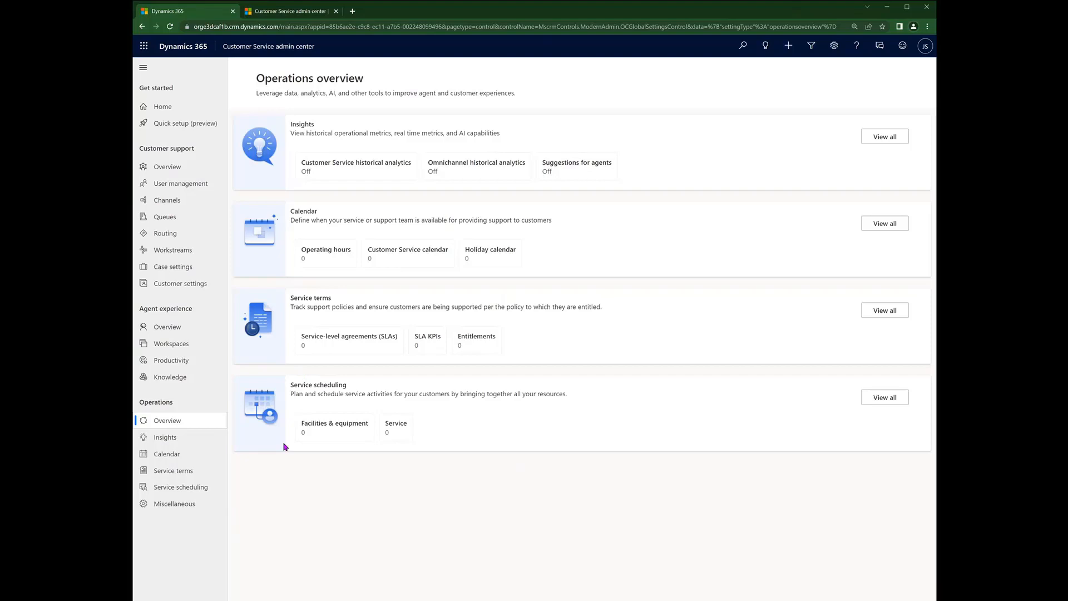